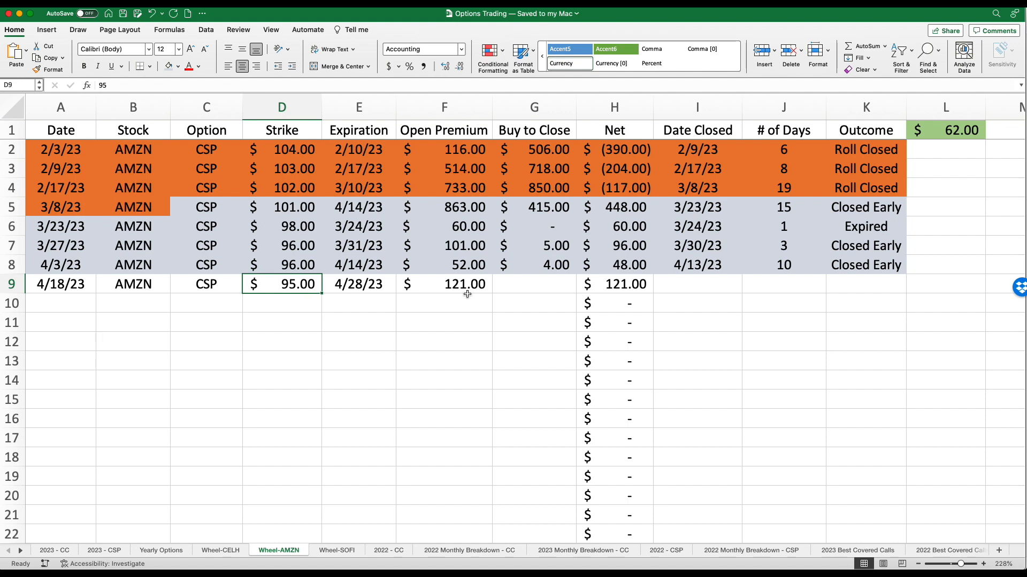
pyautogui.moveTo(489, 294)
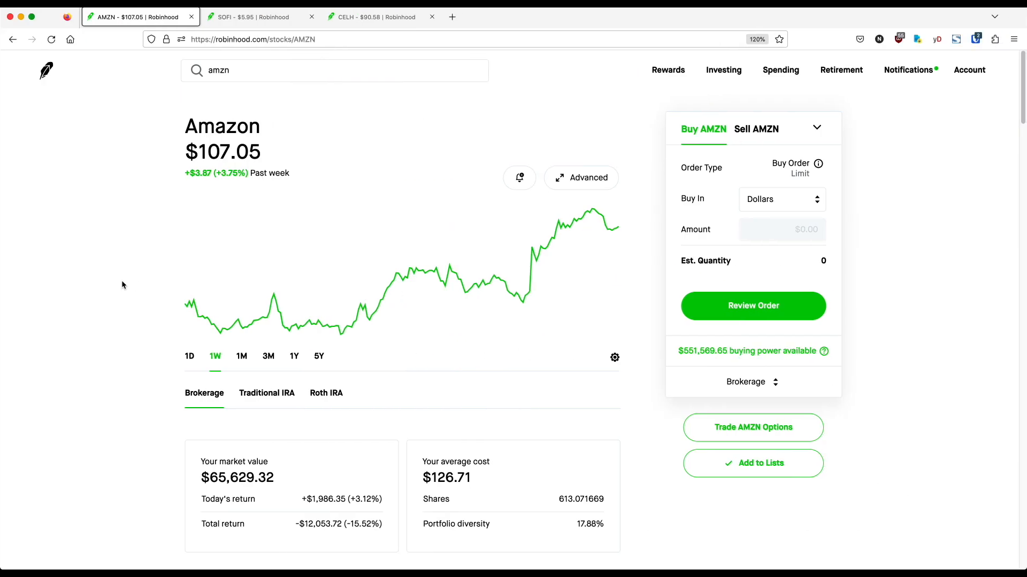
pyautogui.moveTo(92, 292)
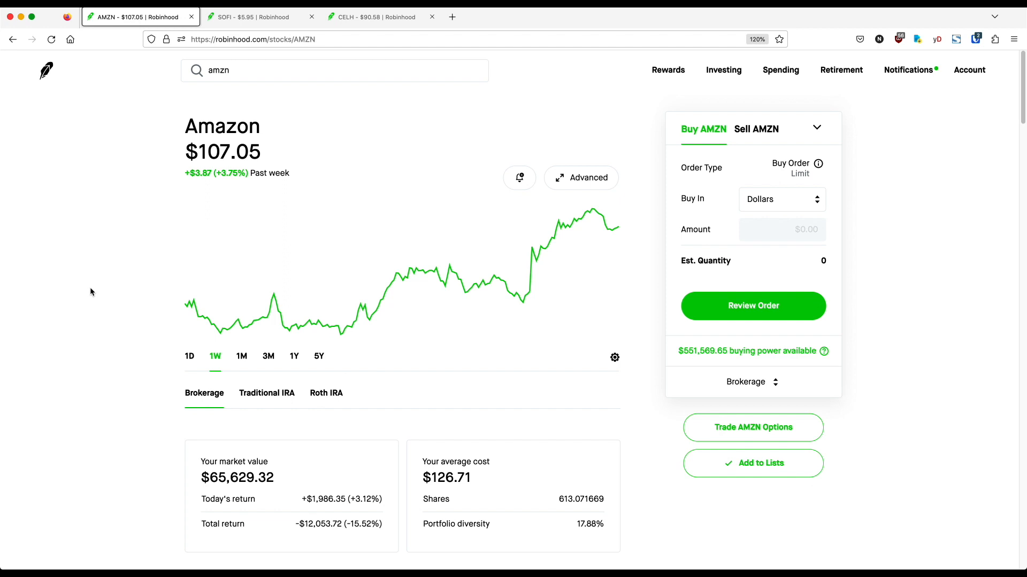
pyautogui.moveTo(94, 297)
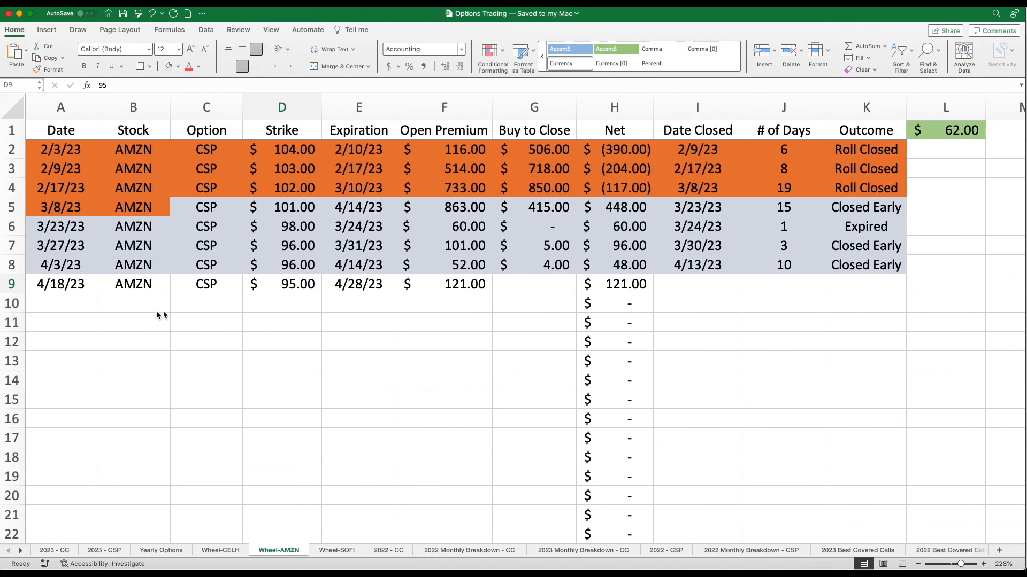
# - Review the Wheel-SOFI trade log, checking the 4/14/23 entry, then view the SoFi stock page
pyautogui.click(282, 285)
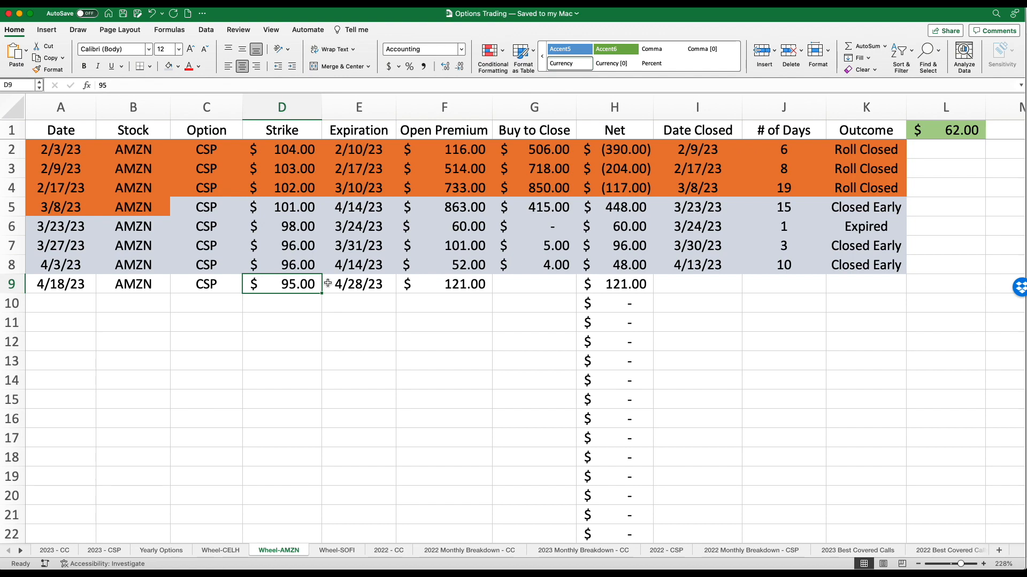
pyautogui.click(336, 549)
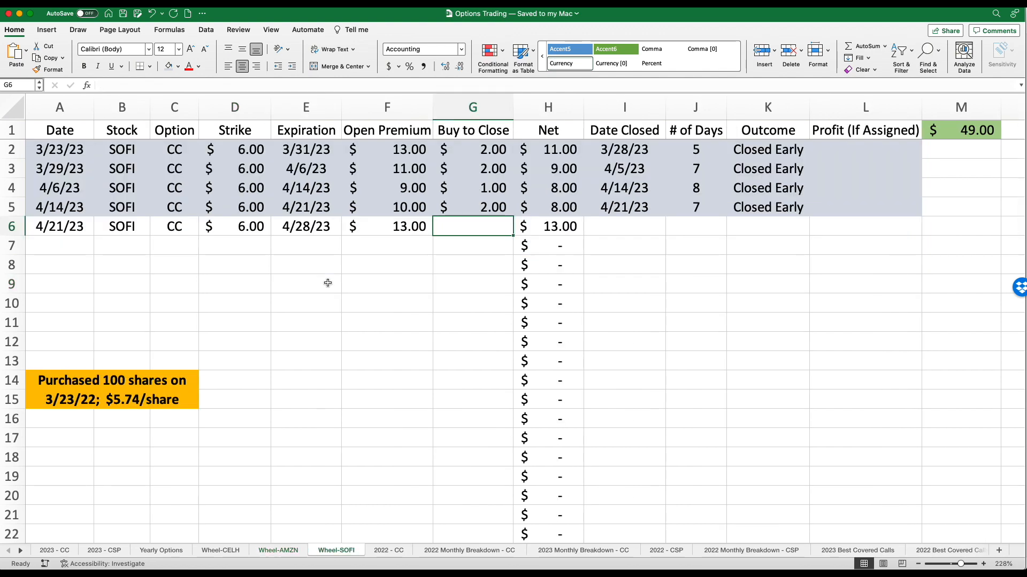
pyautogui.moveTo(331, 288)
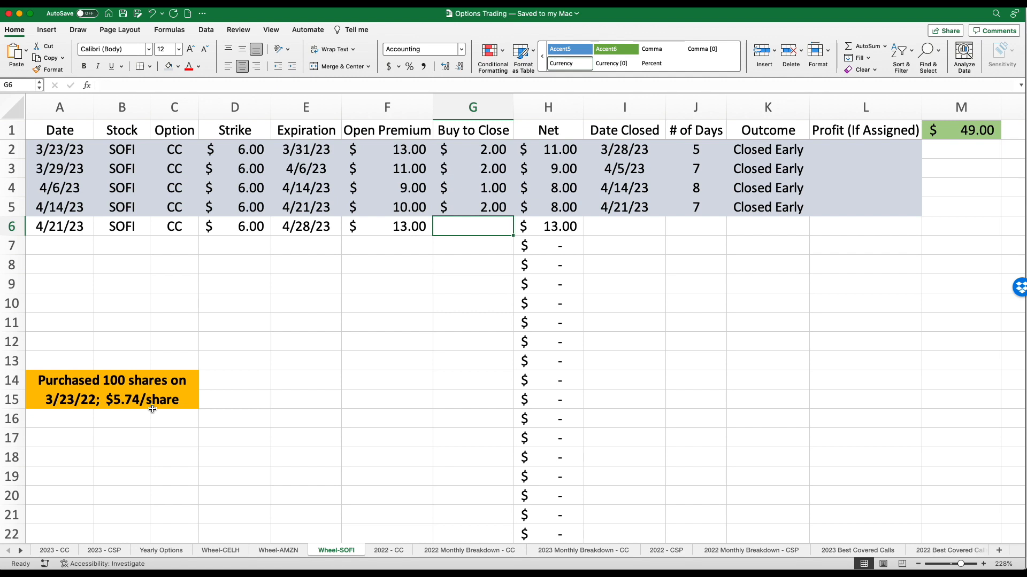
pyautogui.moveTo(231, 268)
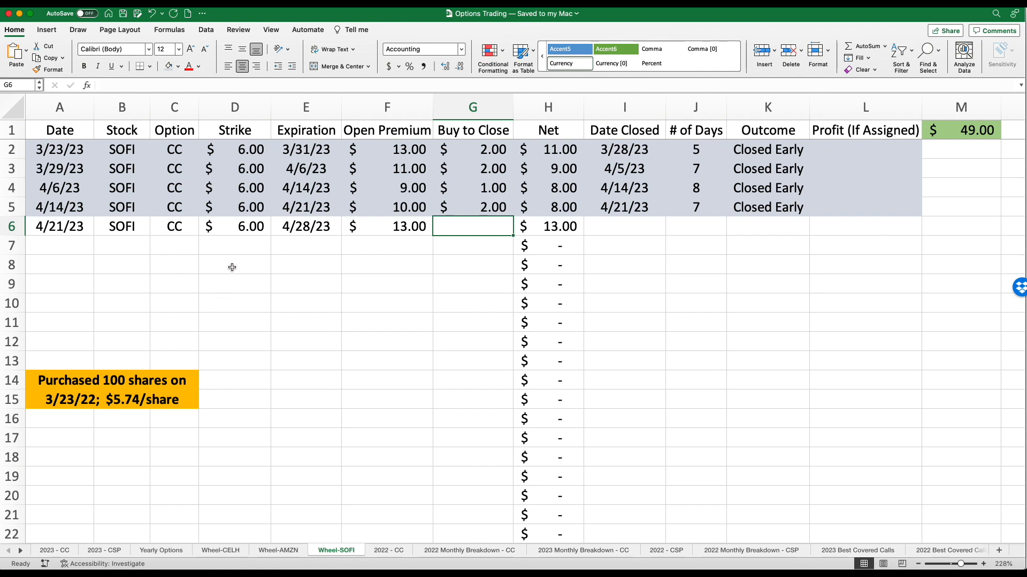
pyautogui.moveTo(165, 374)
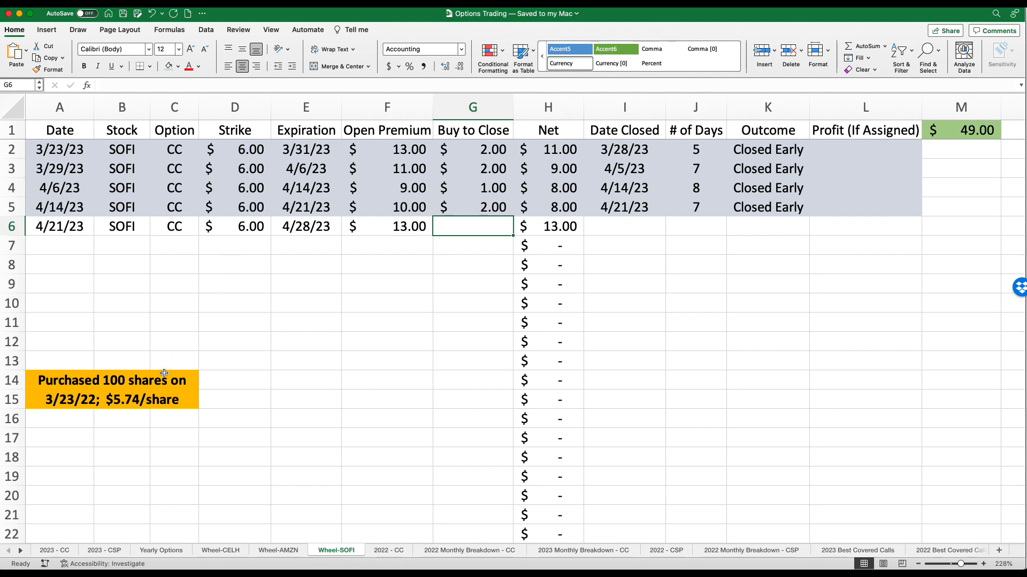
pyautogui.moveTo(156, 390)
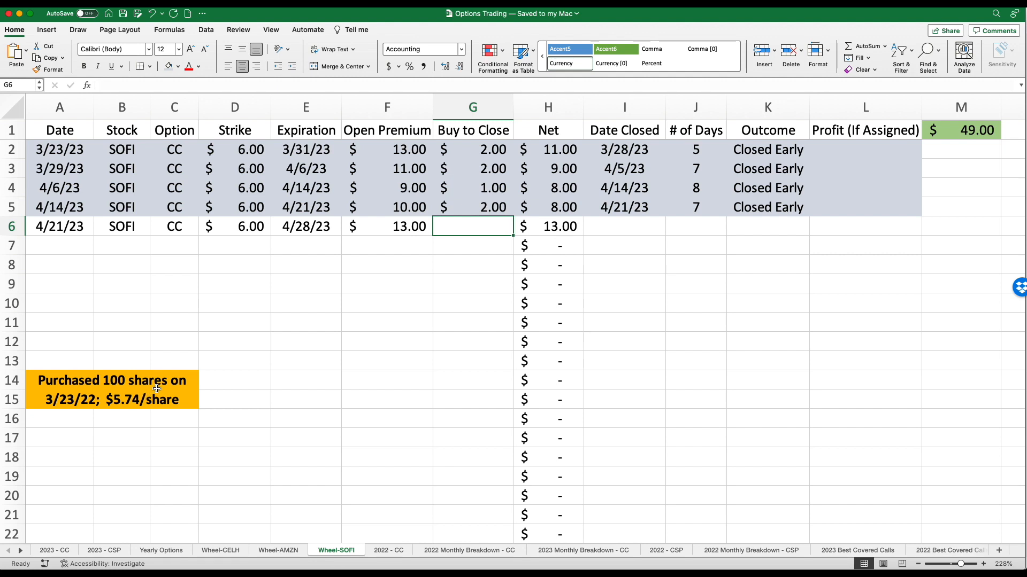
pyautogui.moveTo(162, 227)
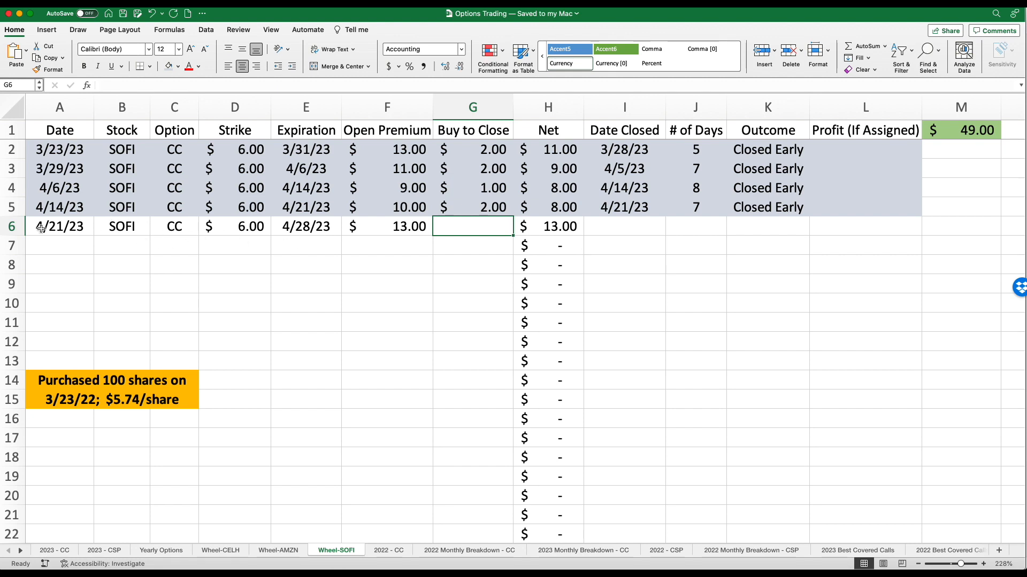
pyautogui.click(59, 207)
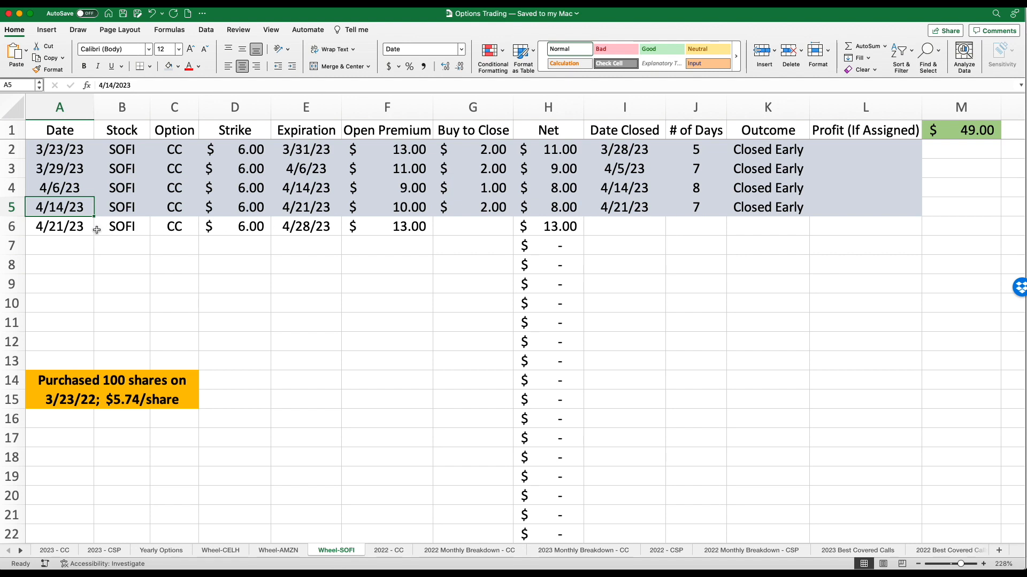
pyautogui.moveTo(251, 233)
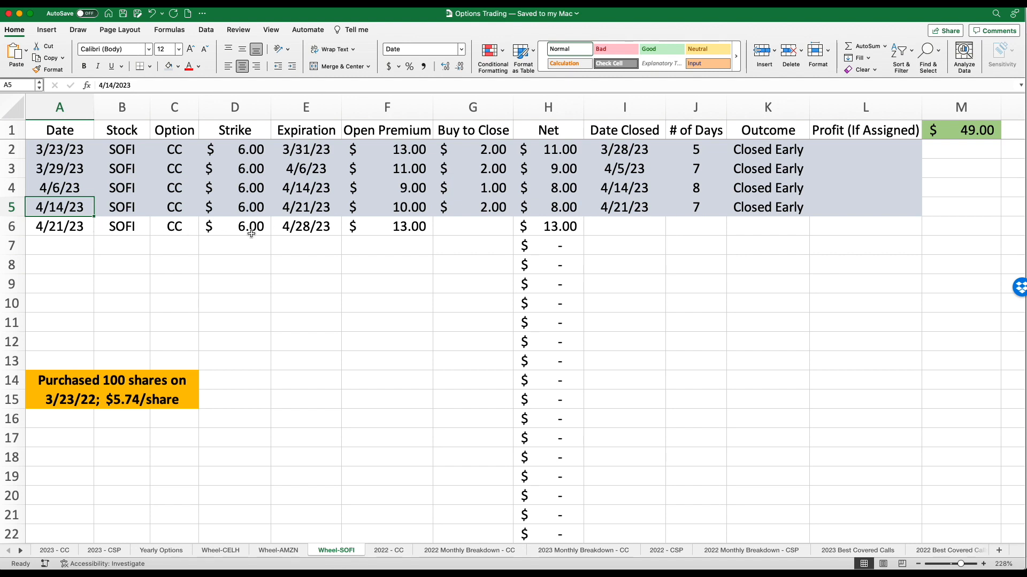
pyautogui.moveTo(301, 233)
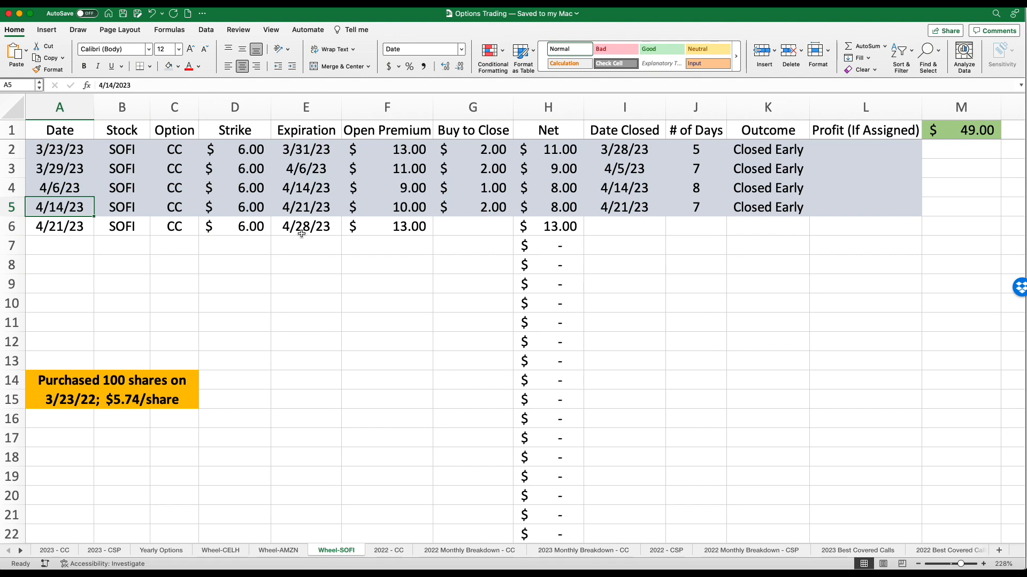
pyautogui.moveTo(376, 238)
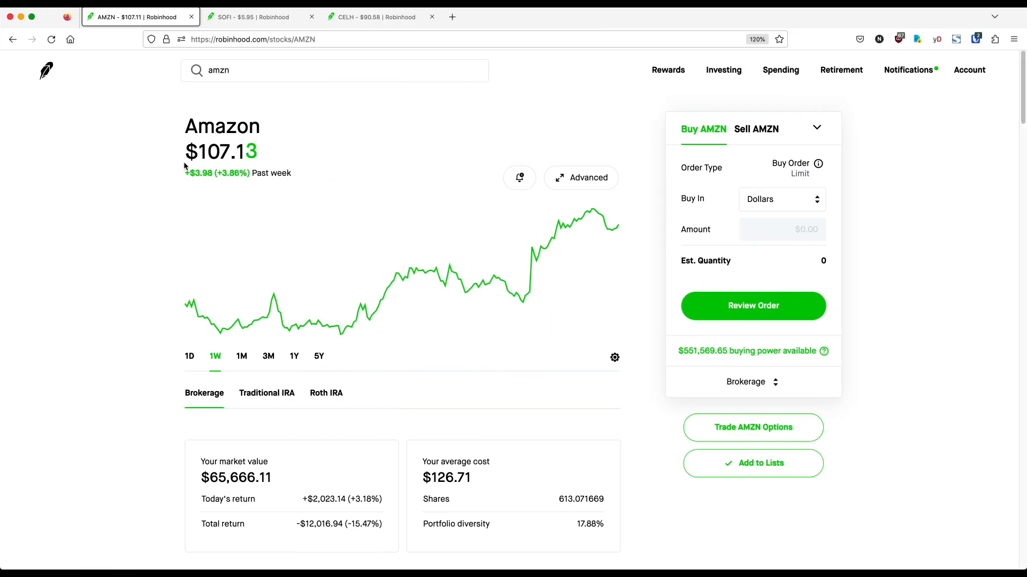
pyautogui.click(254, 18)
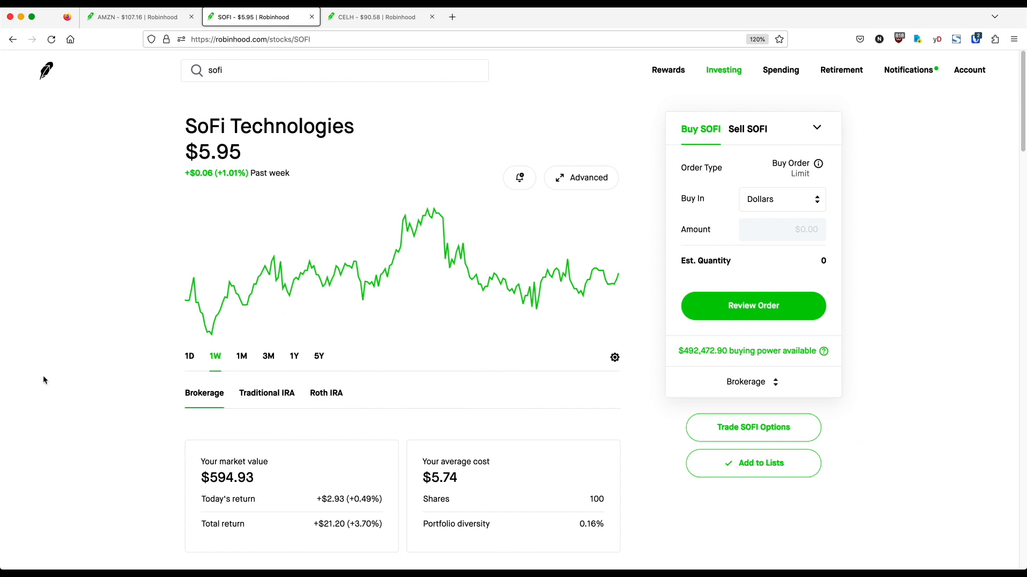
pyautogui.moveTo(117, 393)
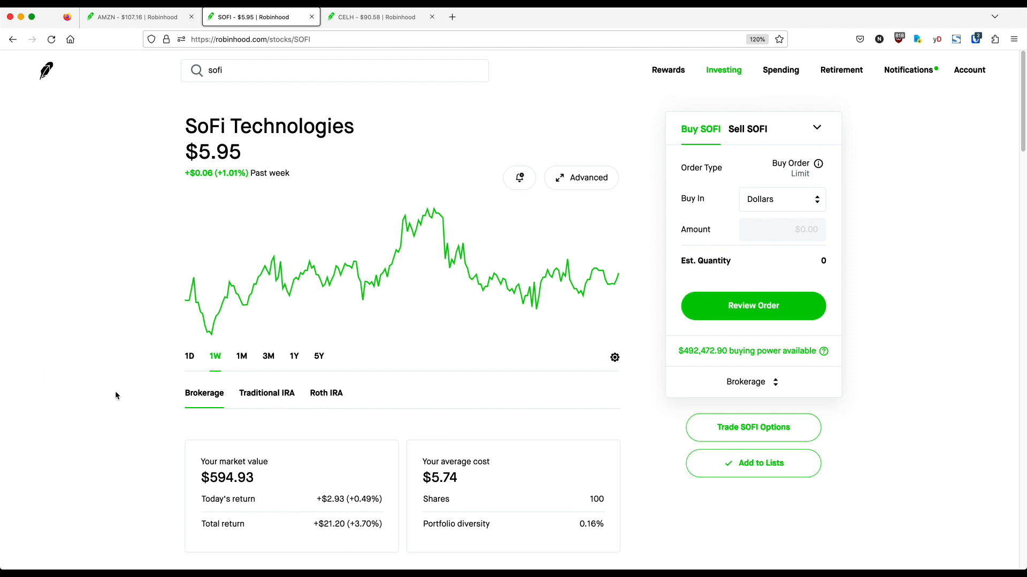
pyautogui.moveTo(146, 337)
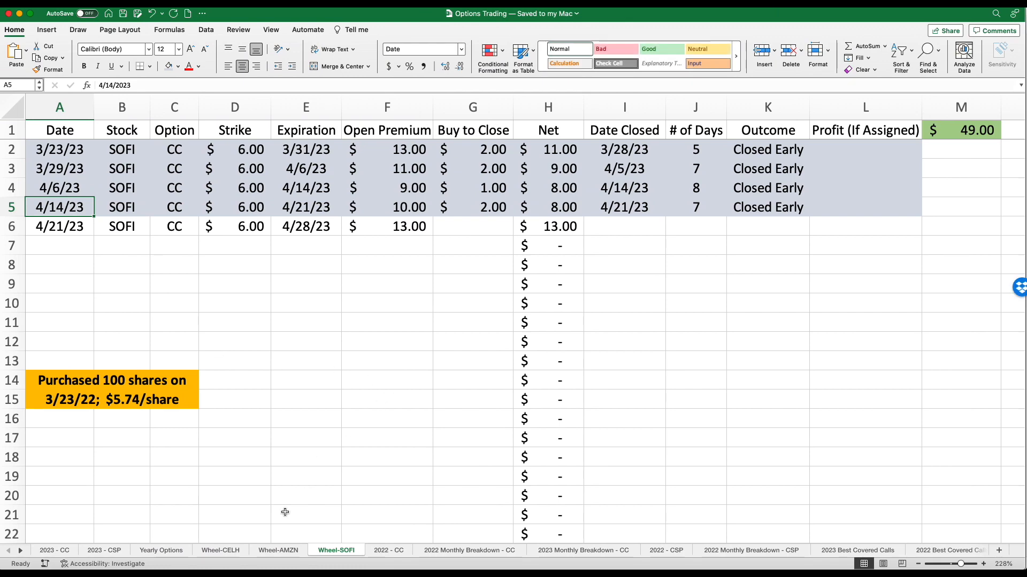
# - Review the Wheel-CELH log ending with the open 4/20/23 $93 call and $1,775.00 profit
pyautogui.click(221, 550)
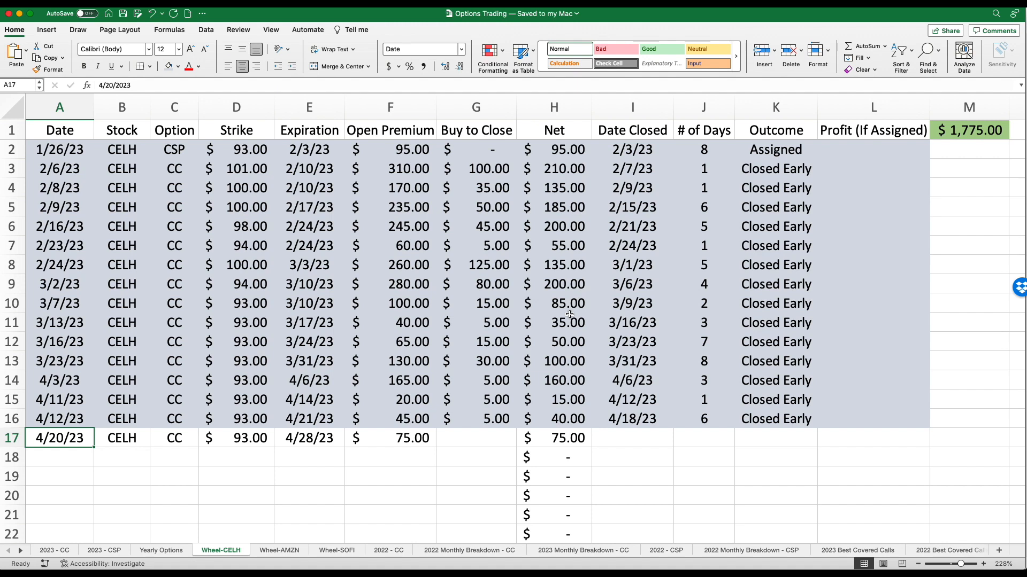
pyautogui.moveTo(255, 361)
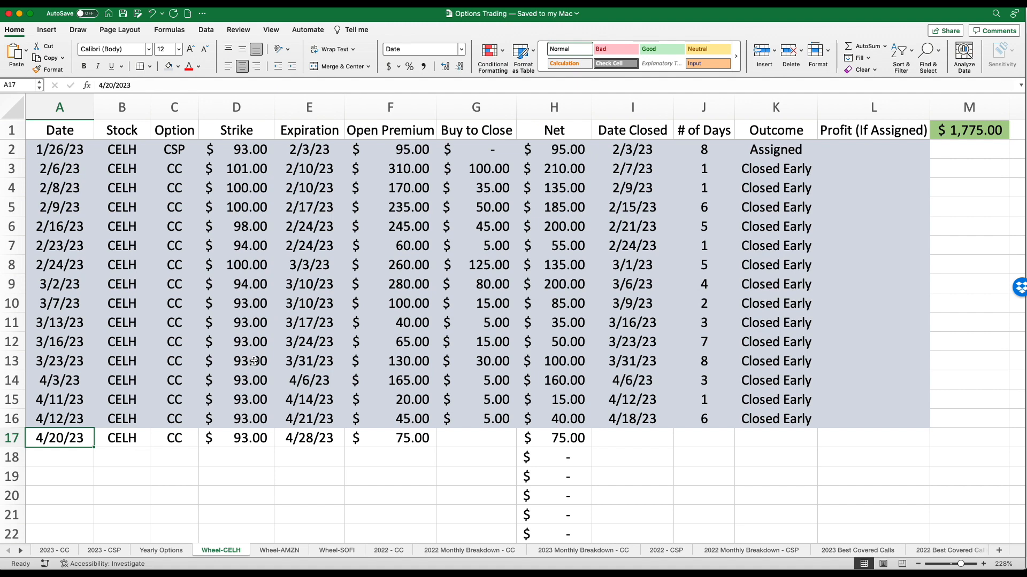
pyautogui.moveTo(252, 440)
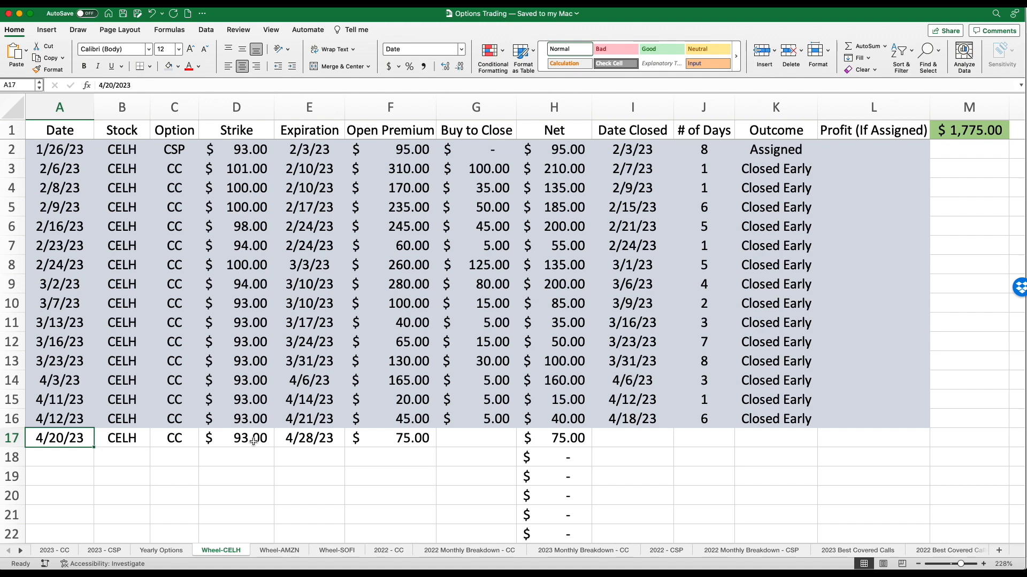
pyautogui.moveTo(250, 437)
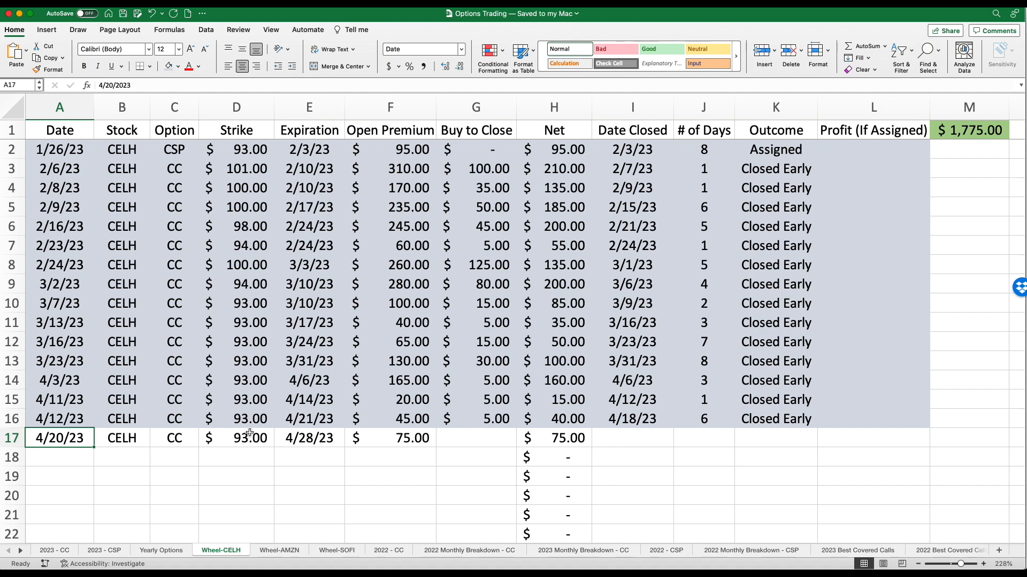
pyautogui.moveTo(91, 440)
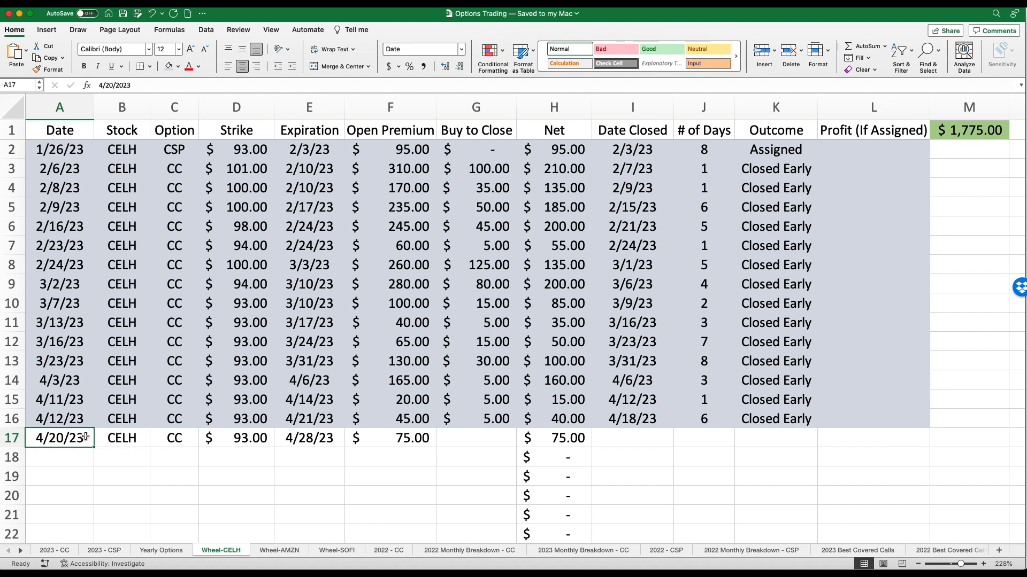
pyautogui.moveTo(231, 436)
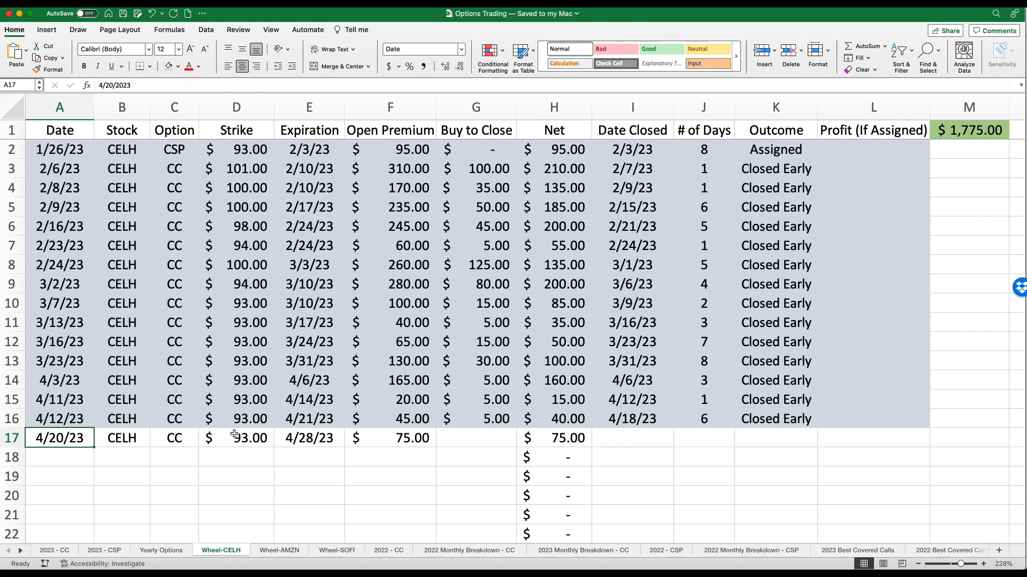
pyautogui.moveTo(325, 447)
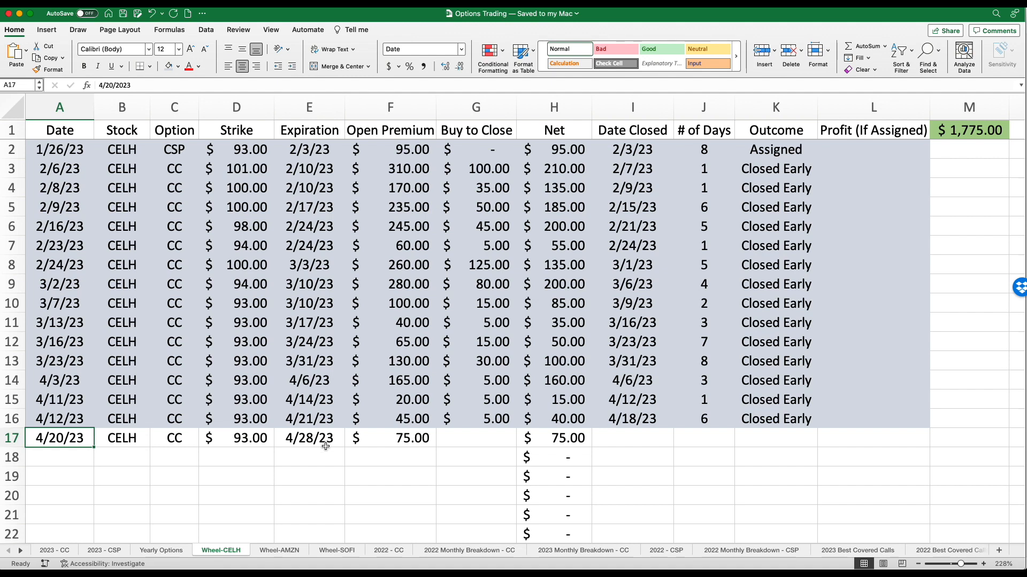
pyautogui.moveTo(399, 441)
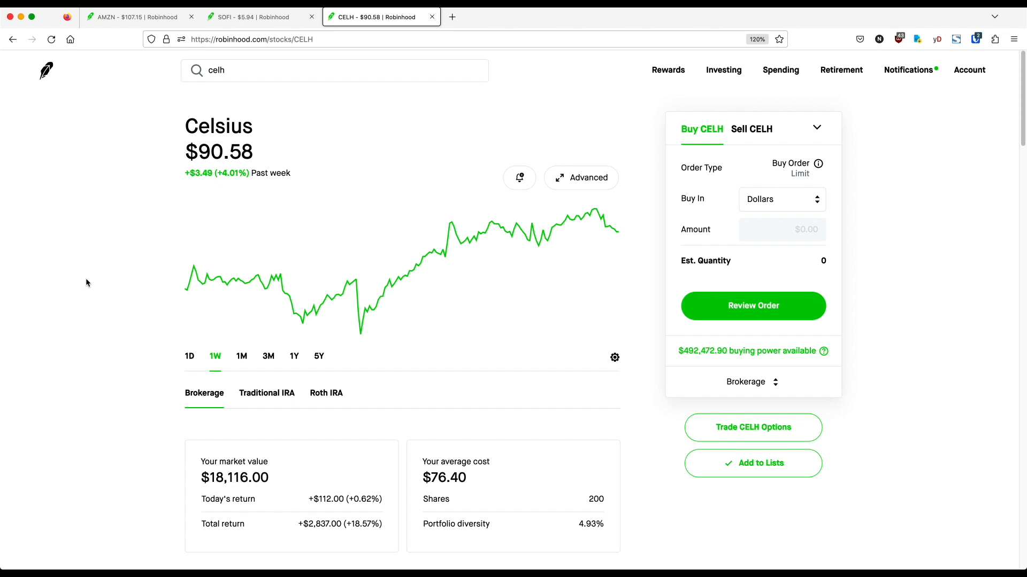
pyautogui.moveTo(125, 291)
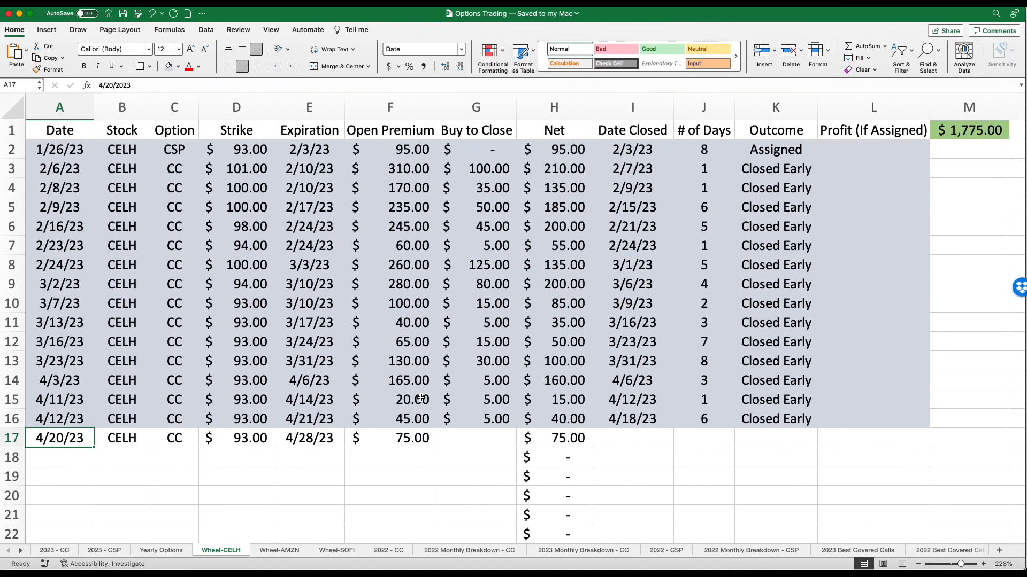
pyautogui.moveTo(226, 473)
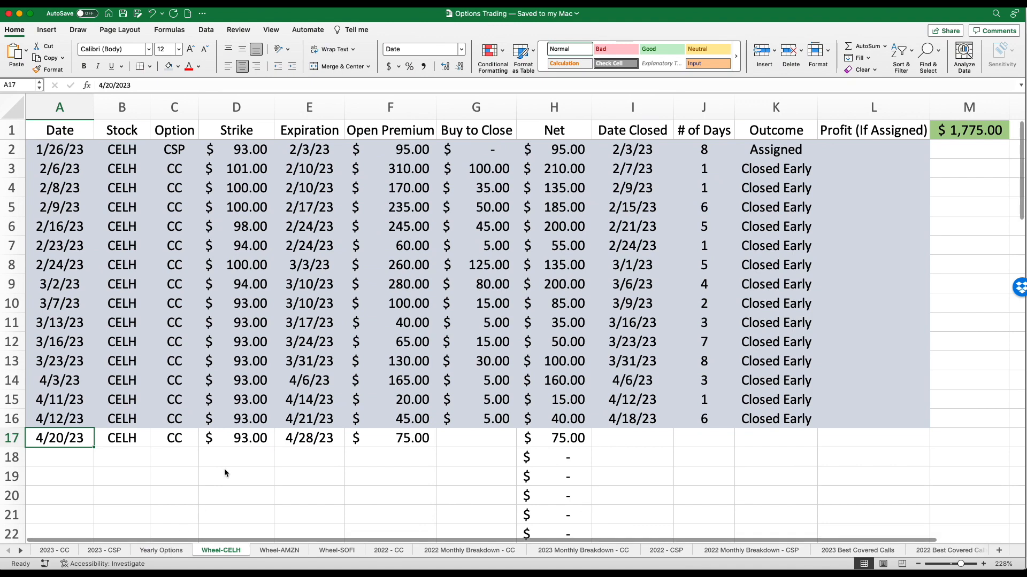
# - View the Yearly Options summary with $1,886.00 wheel total and $14,114.00 combined
pyautogui.click(160, 550)
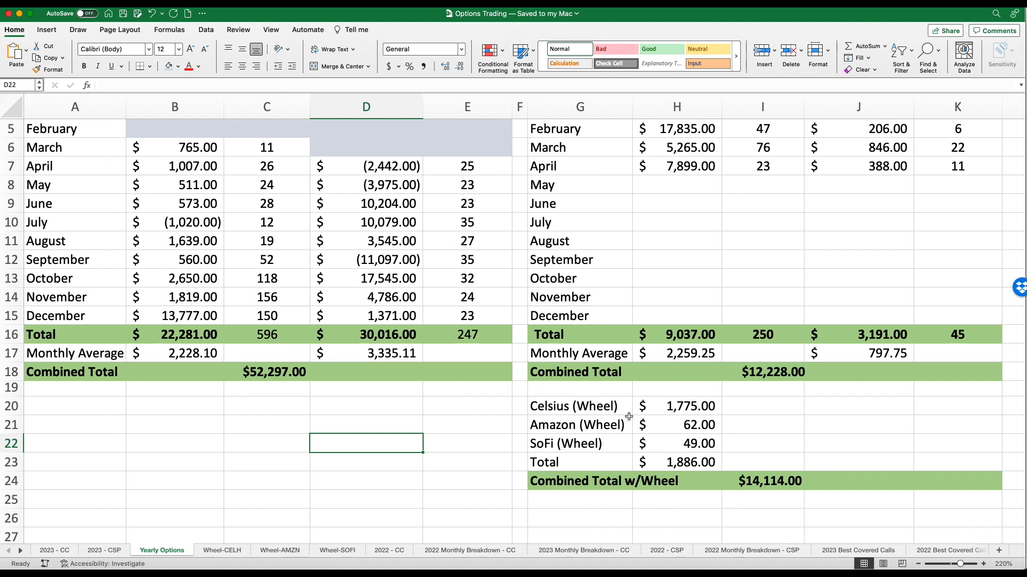
pyautogui.moveTo(686, 443)
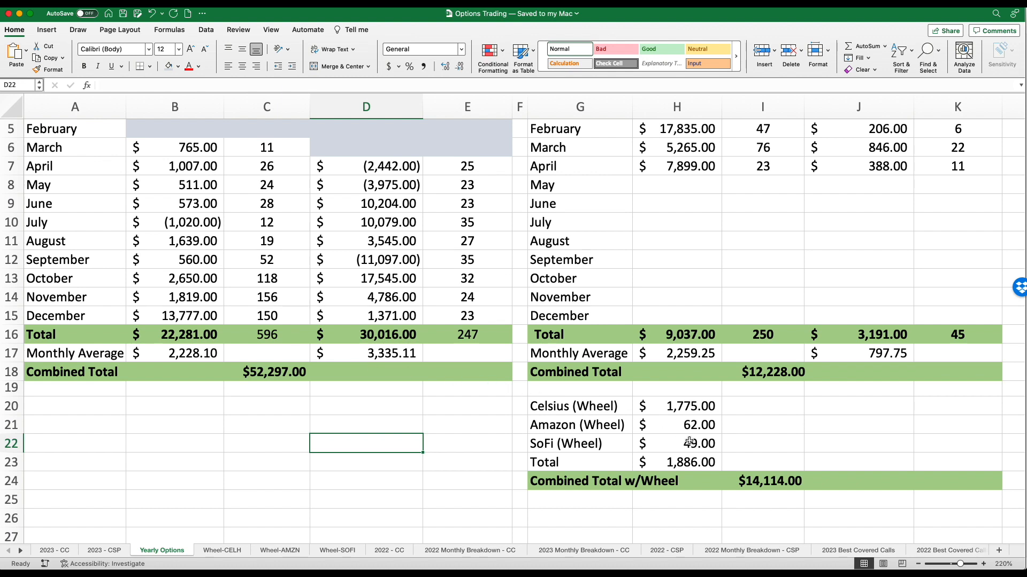
pyautogui.moveTo(587, 396)
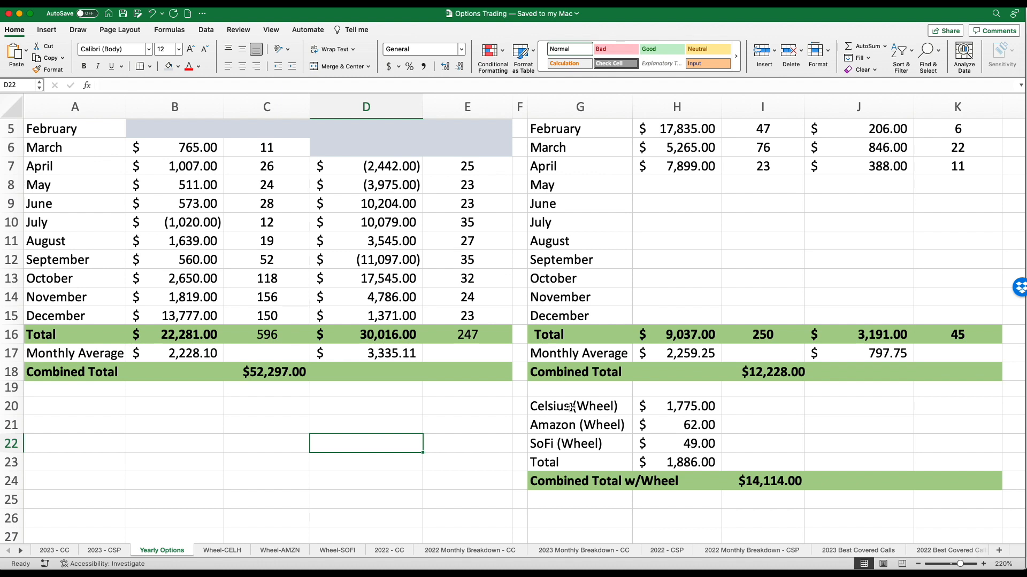
pyautogui.moveTo(609, 439)
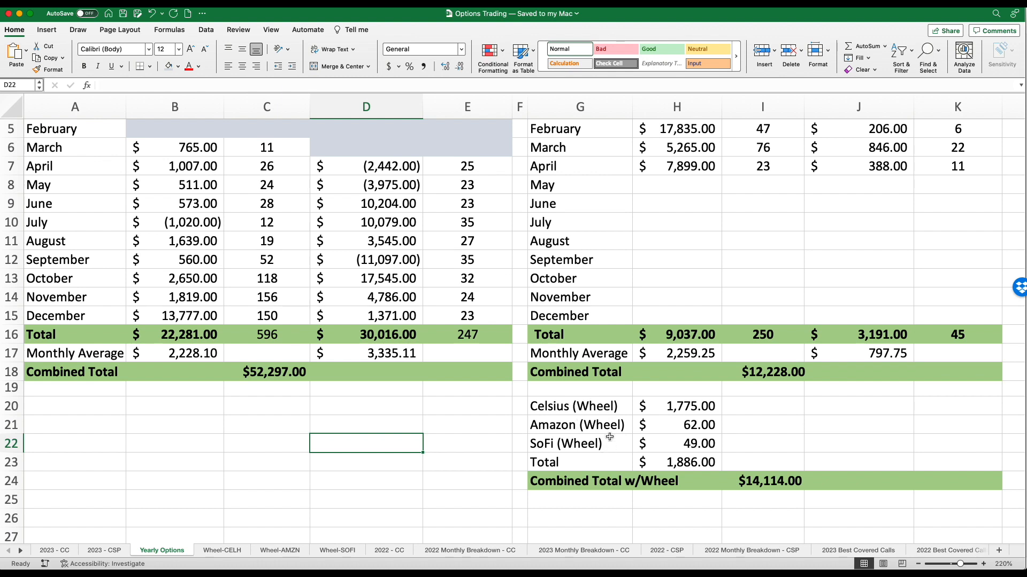
pyautogui.moveTo(468, 450)
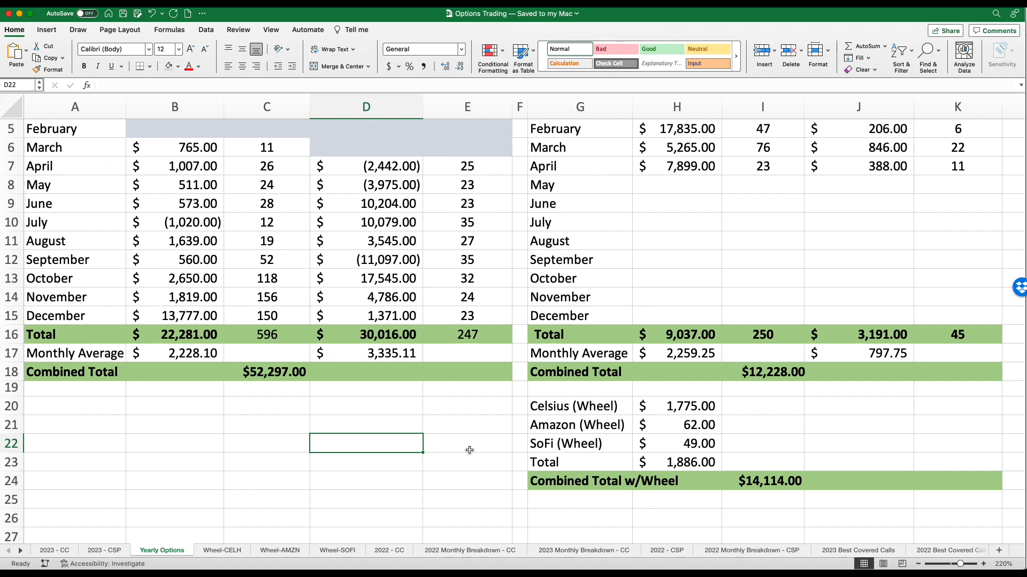